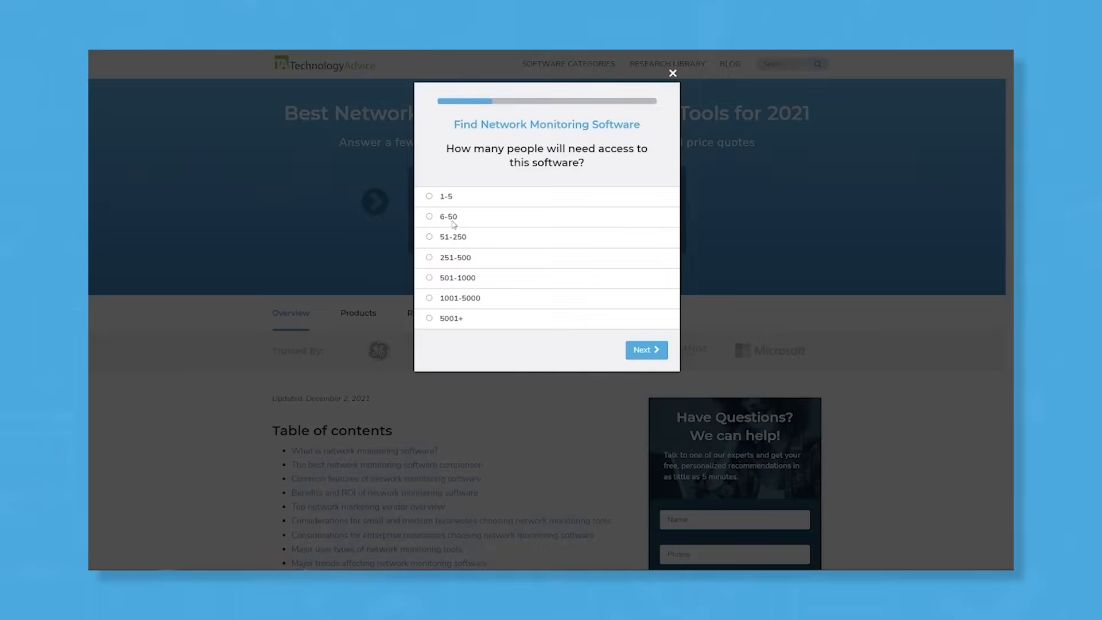
Answer the quiz's user-count question and mark Device Monitoring as a needed feature.
{"action": "left_click", "coordinate": [645, 350]}
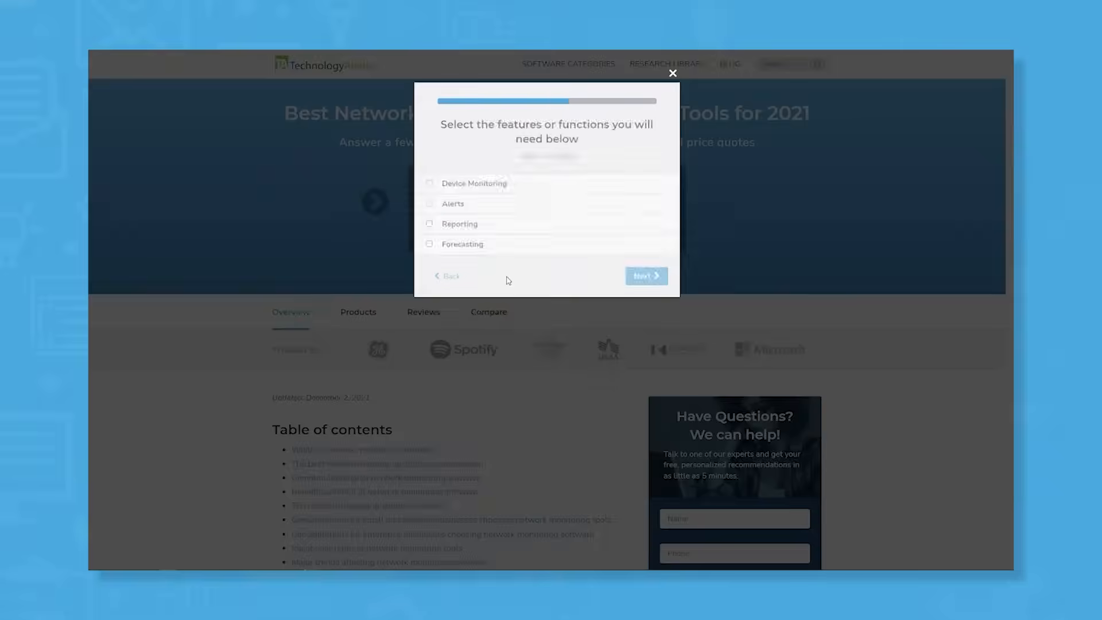
{"action": "left_click", "coordinate": [429, 183]}
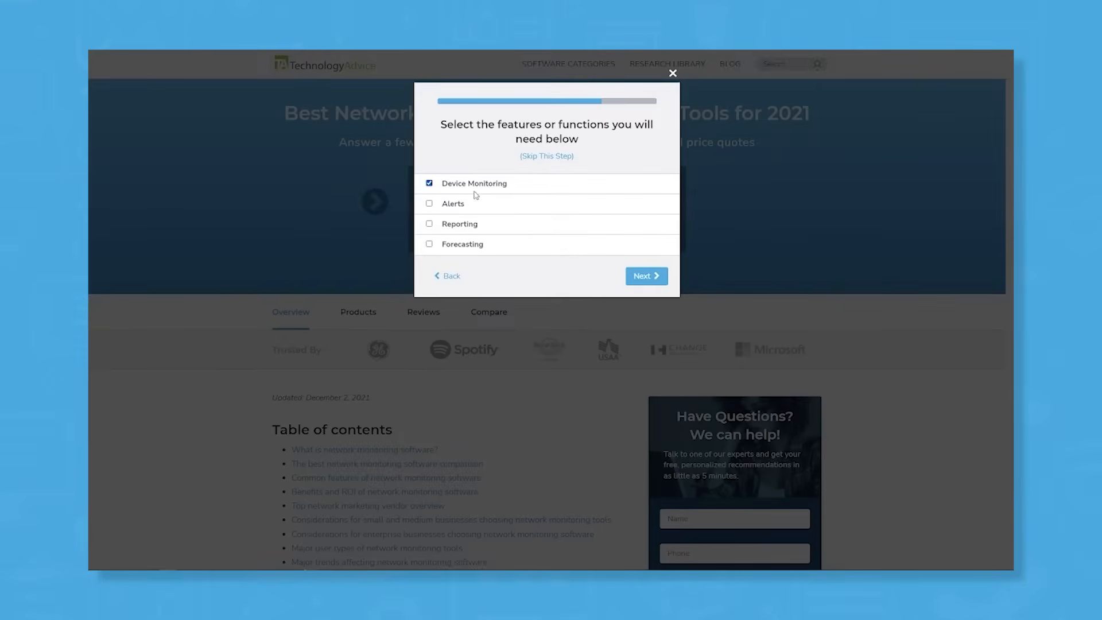
{"action": "left_click", "coordinate": [429, 224]}
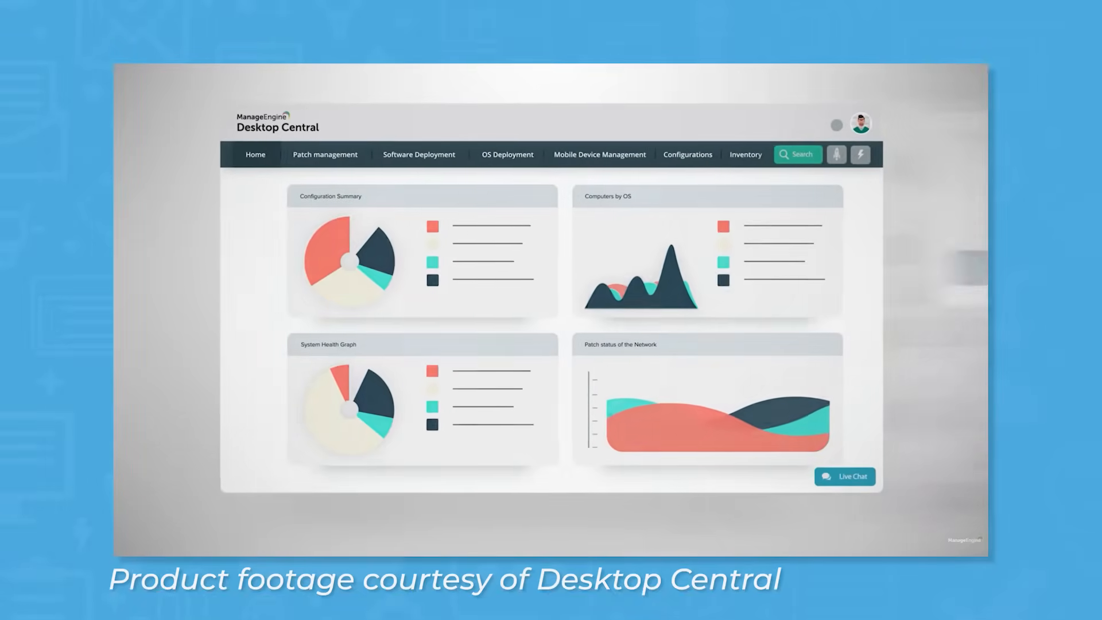
Tour the Patch Management, Software Deployment and Mobile Device Management overviews from the top navigation.
{"action": "left_click", "coordinate": [324, 154]}
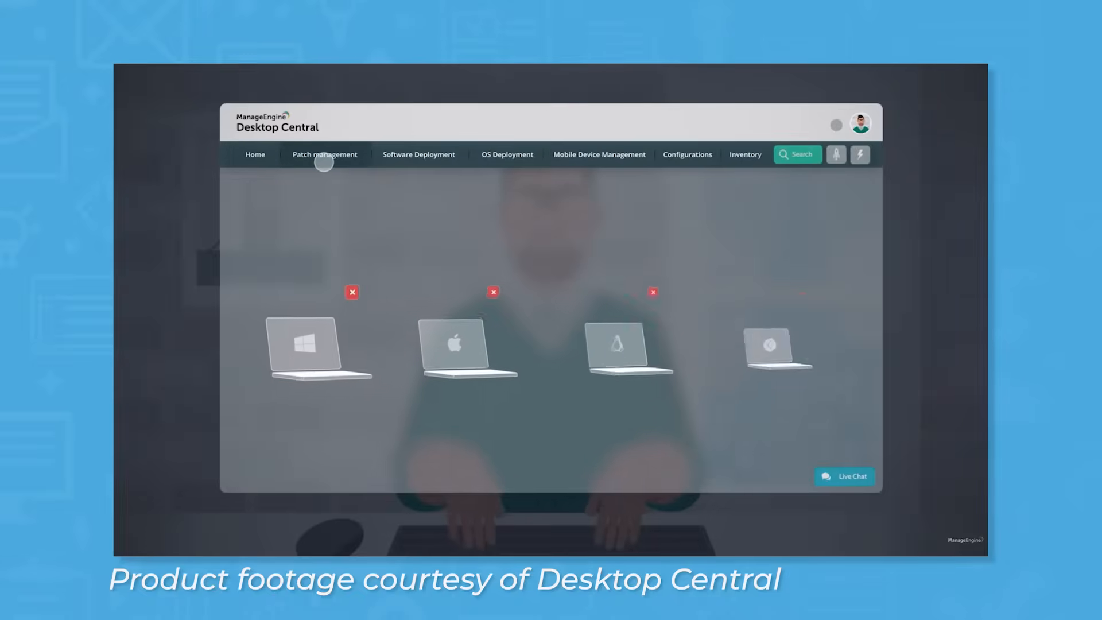
{"action": "left_click", "coordinate": [419, 155]}
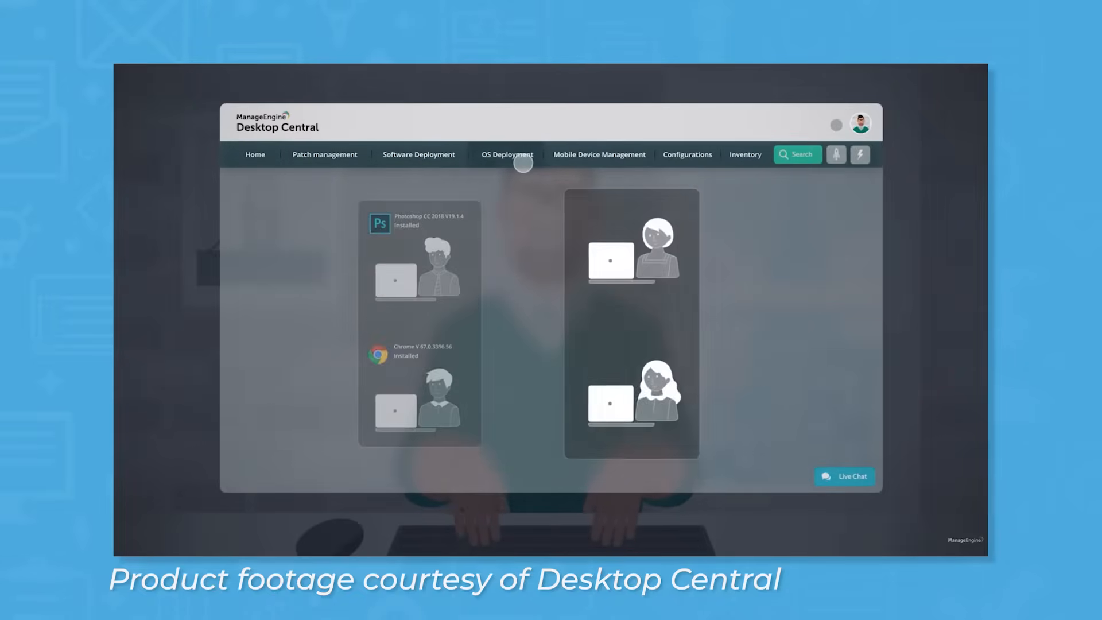
{"action": "left_click", "coordinate": [599, 155]}
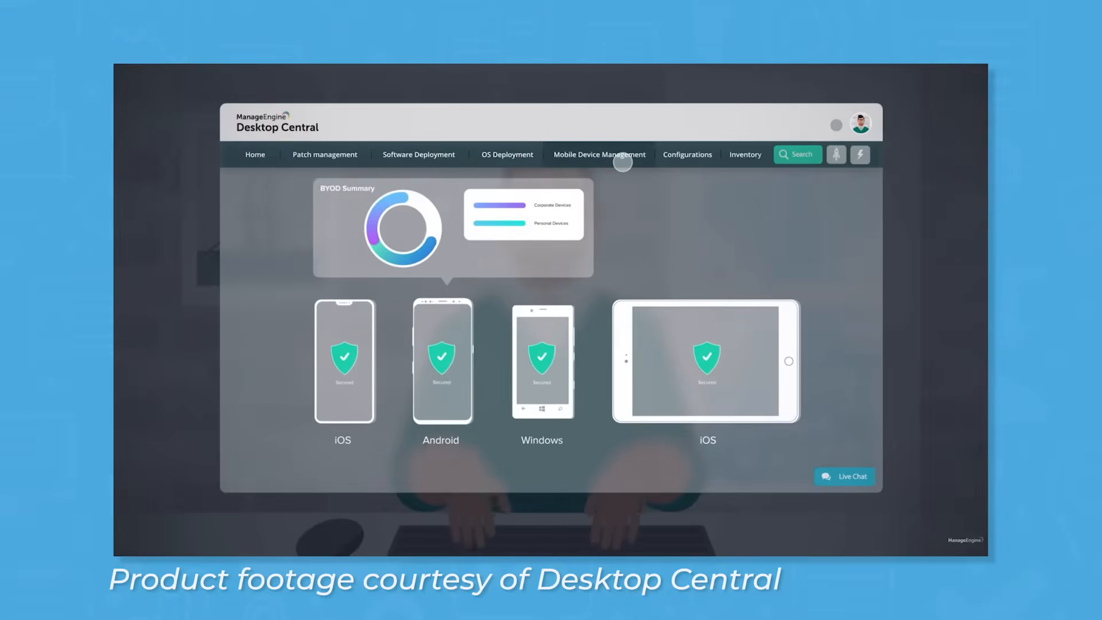
{"action": "left_click", "coordinate": [687, 155]}
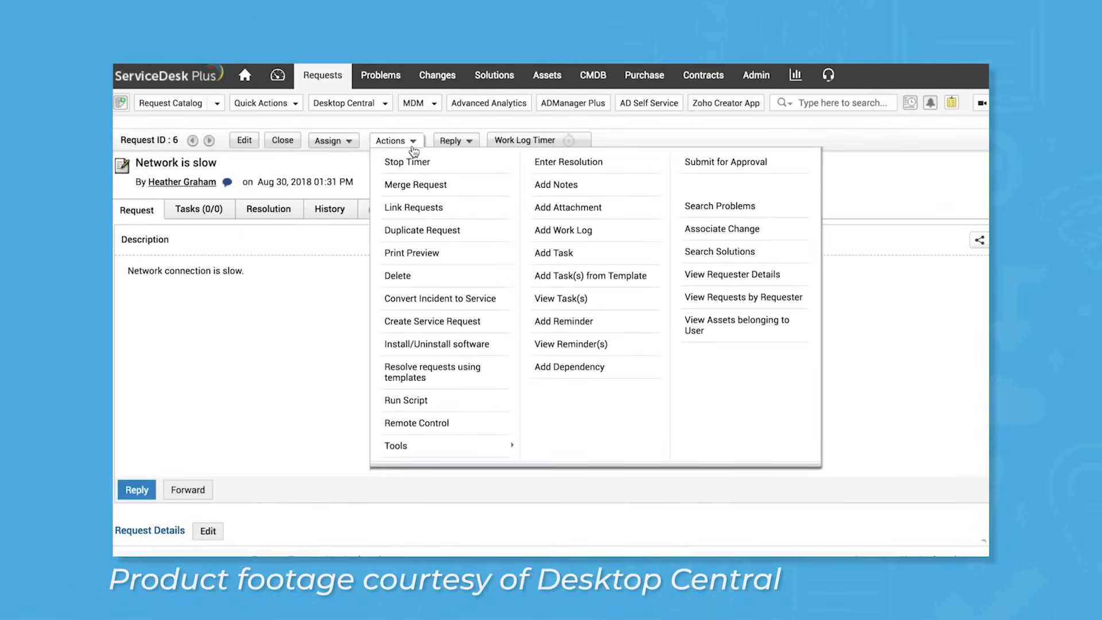
{"action": "mouse_move", "coordinate": [416, 422]}
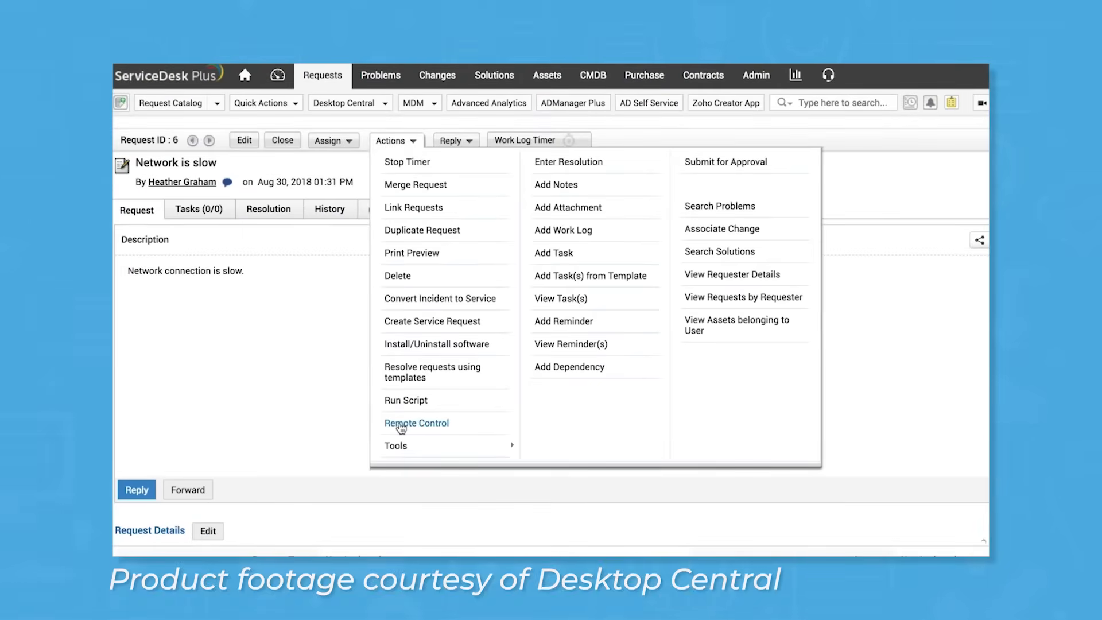
Initiate remote control of the requester's dc-server computer with reason 'Troubleshooting'.
{"action": "left_click", "coordinate": [416, 423]}
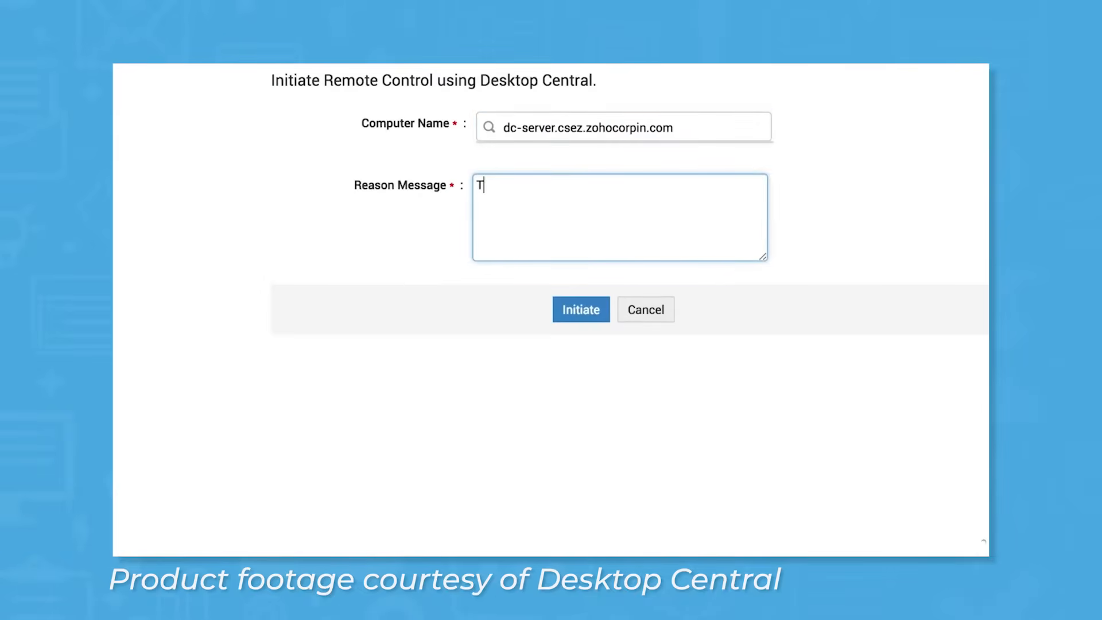
{"action": "type", "text": "rouble"}
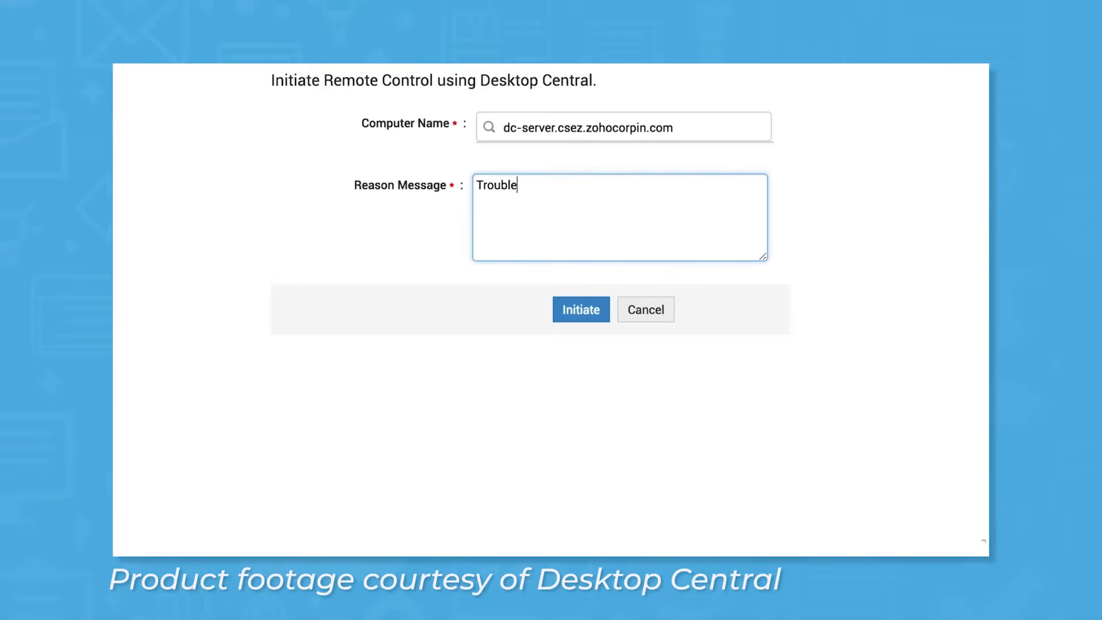
{"action": "type", "text": "shooting"}
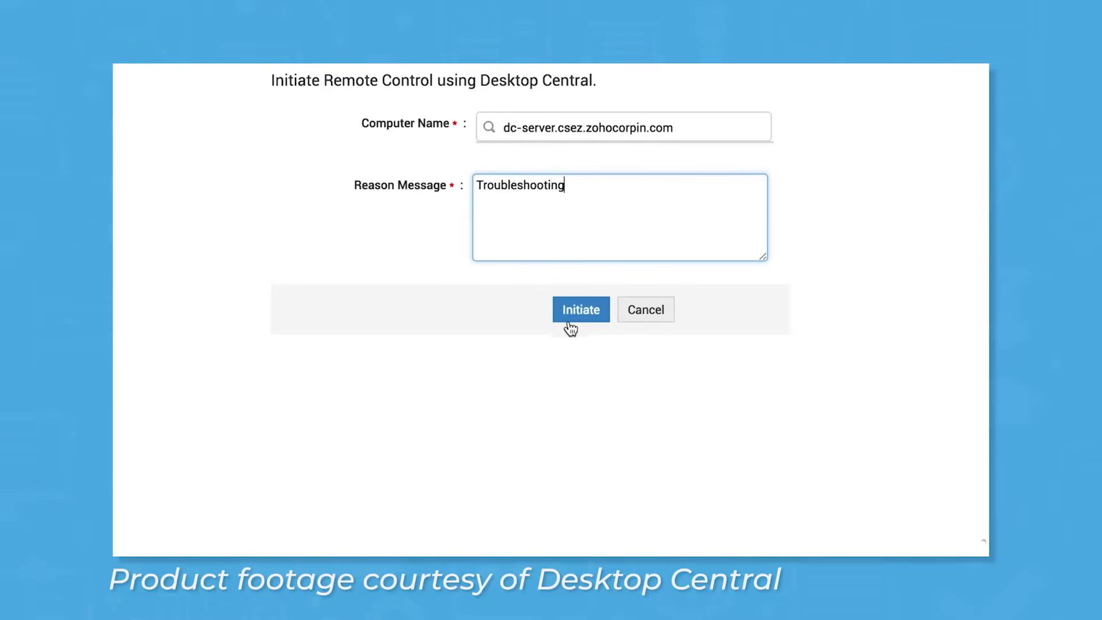
{"action": "left_click", "coordinate": [580, 309]}
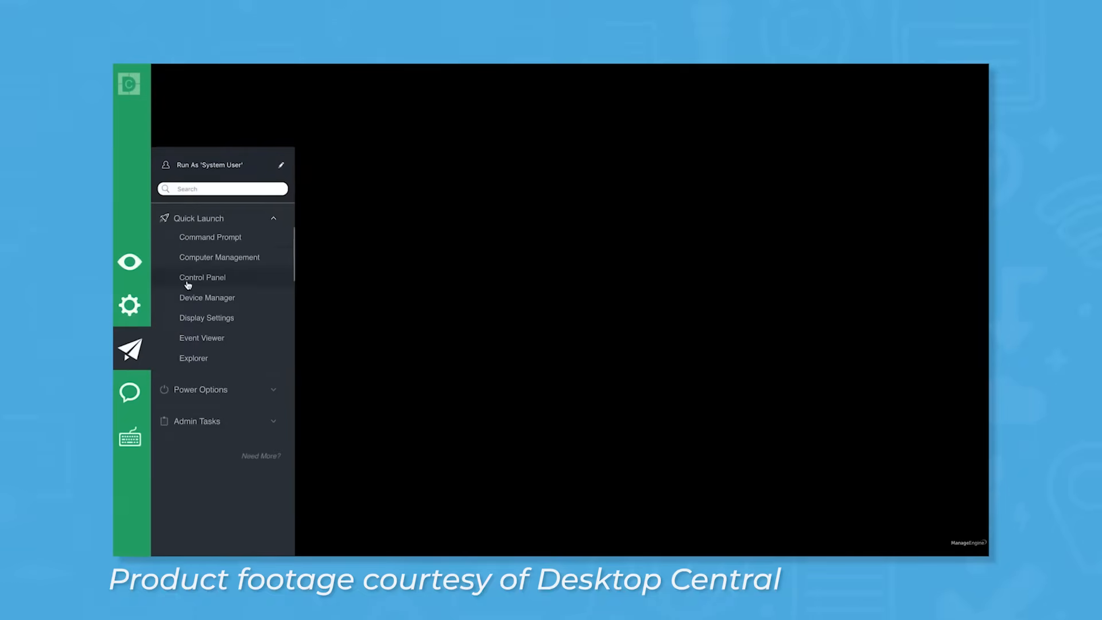
Launch Command Prompt and Event Viewer on the remote machine from the Quick Launch panel.
{"action": "left_click", "coordinate": [210, 236]}
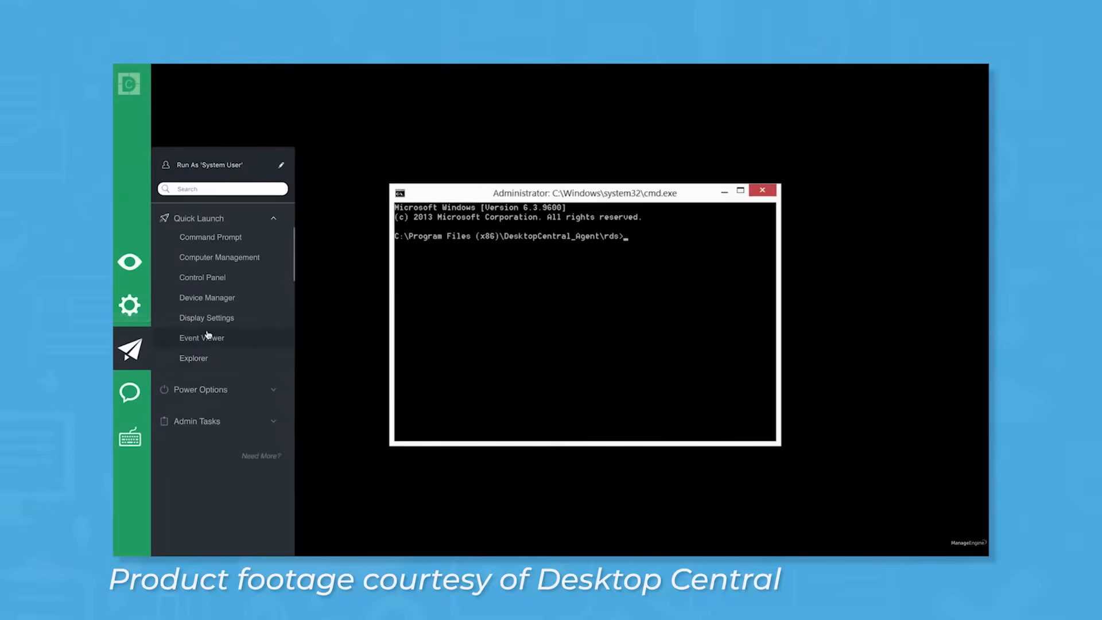
{"action": "left_click", "coordinate": [202, 337]}
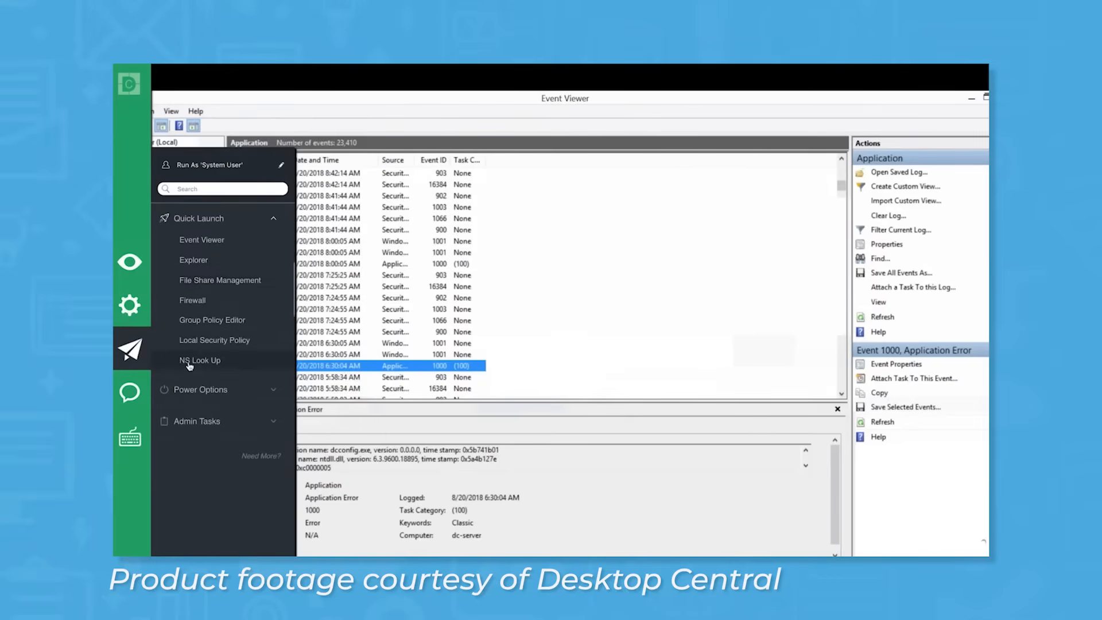
{"action": "scroll", "scroll_direction": "down", "scroll_amount": 3}
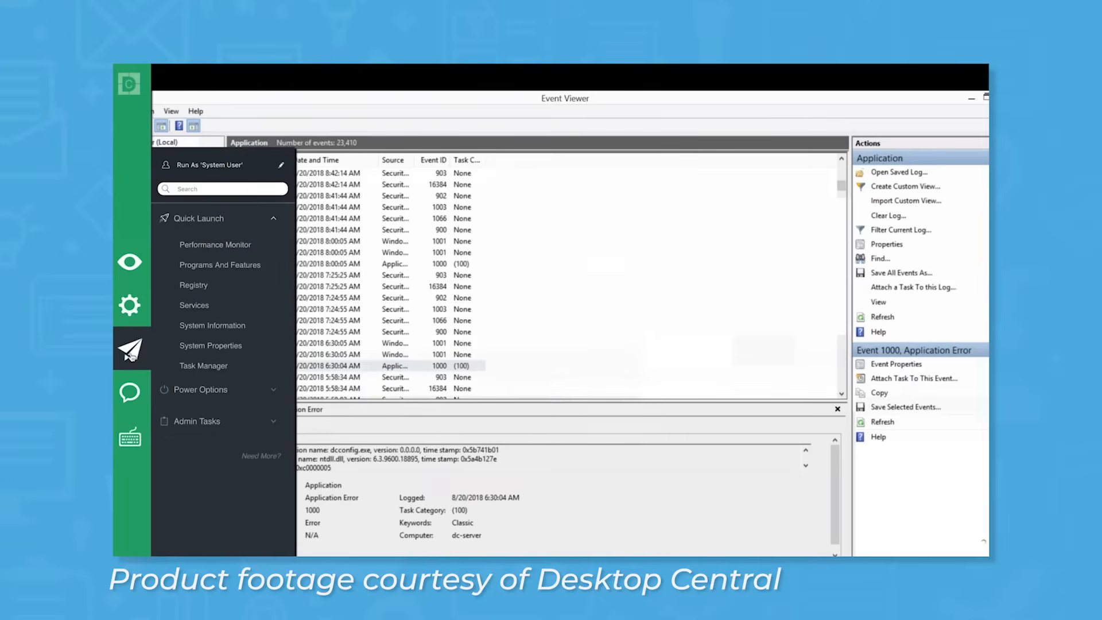
{"action": "left_click", "coordinate": [130, 392]}
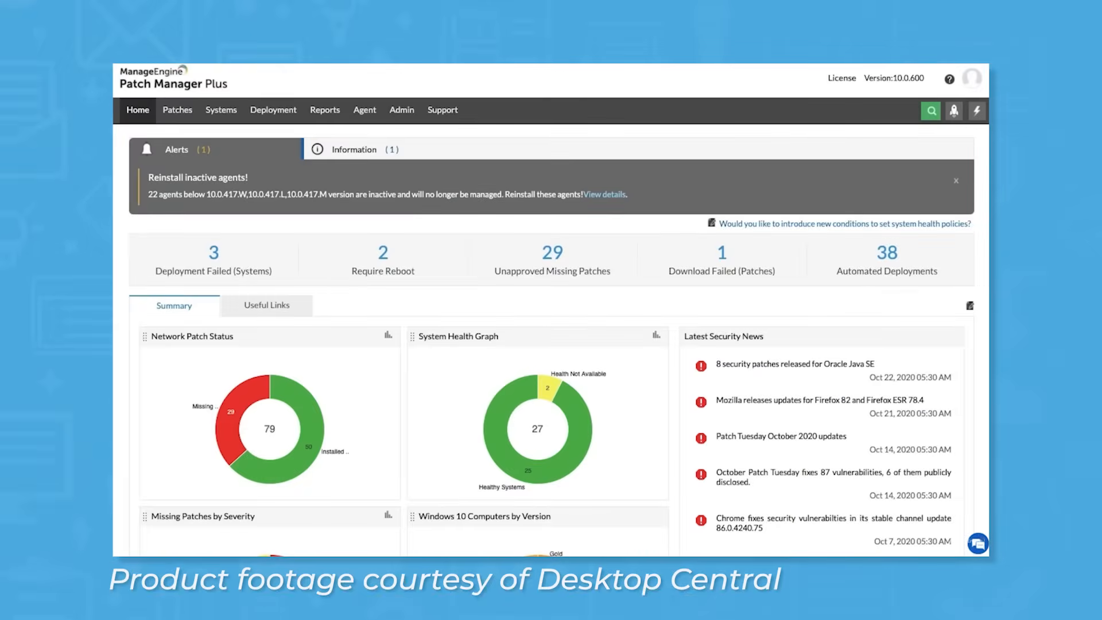
{"action": "mouse_move", "coordinate": [273, 110]}
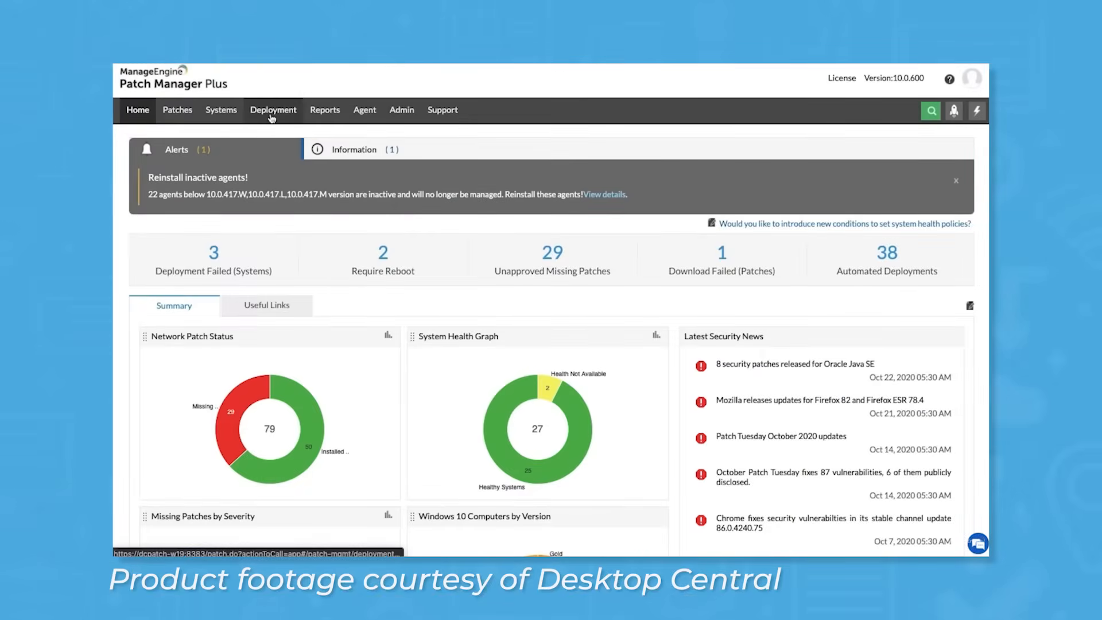
View the patch deployment configurations, then the Test and Approve page listing test groups.
{"action": "left_click", "coordinate": [273, 110]}
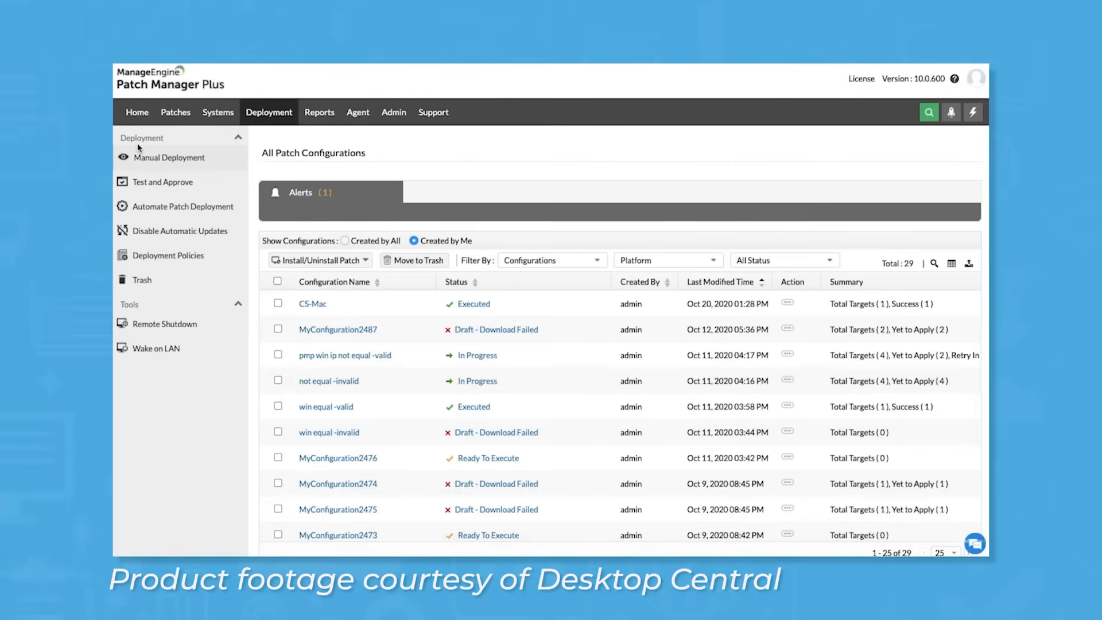
{"action": "mouse_move", "coordinate": [154, 181]}
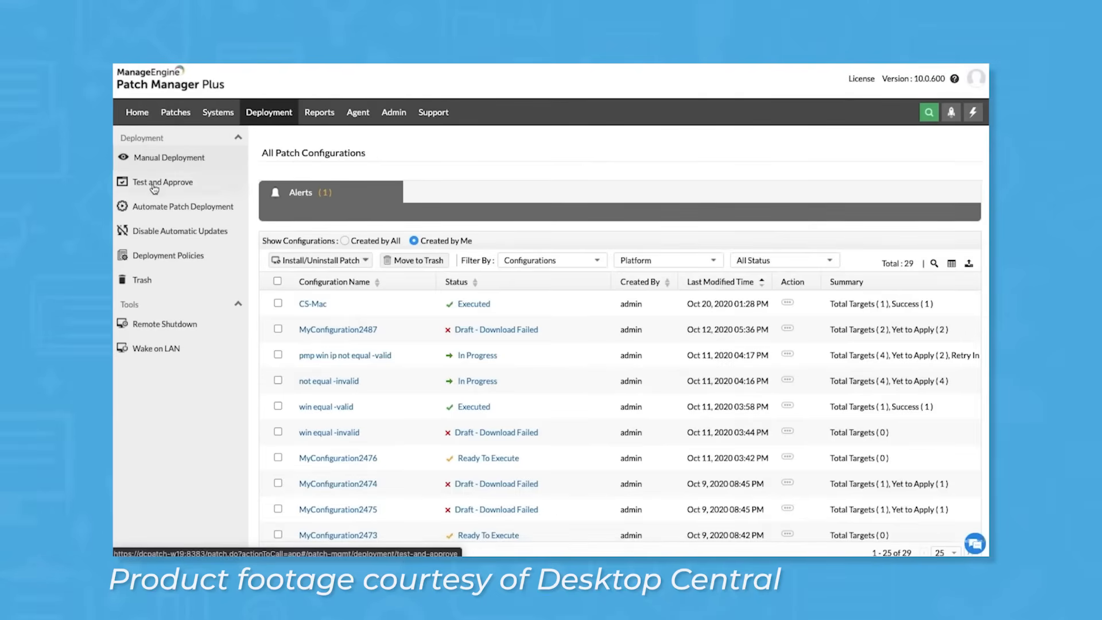
{"action": "mouse_move", "coordinate": [163, 181]}
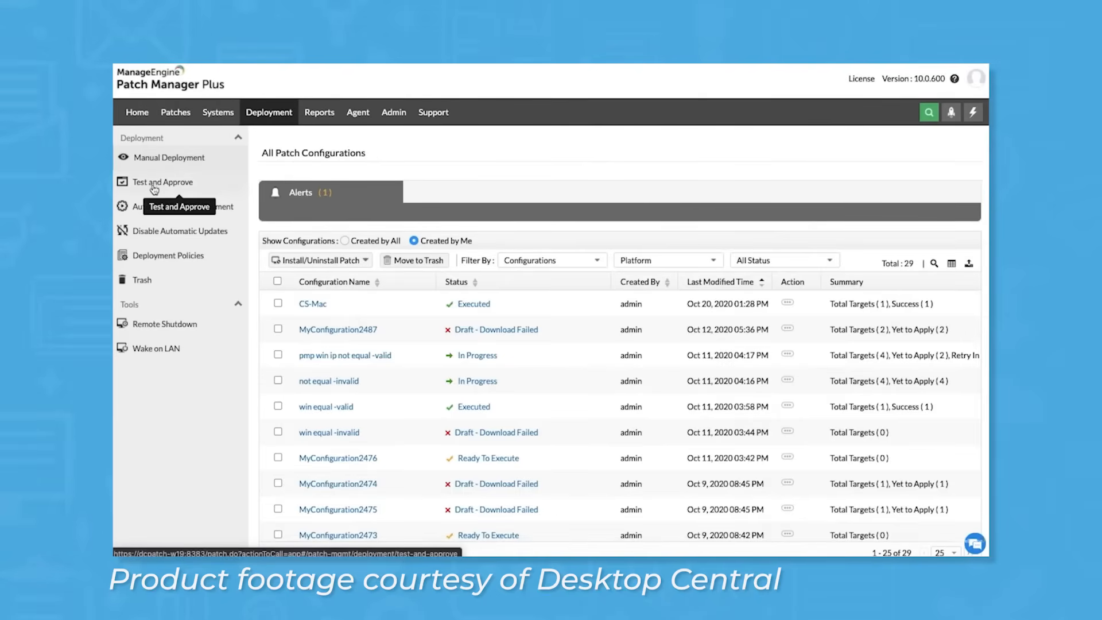
{"action": "left_click", "coordinate": [162, 181]}
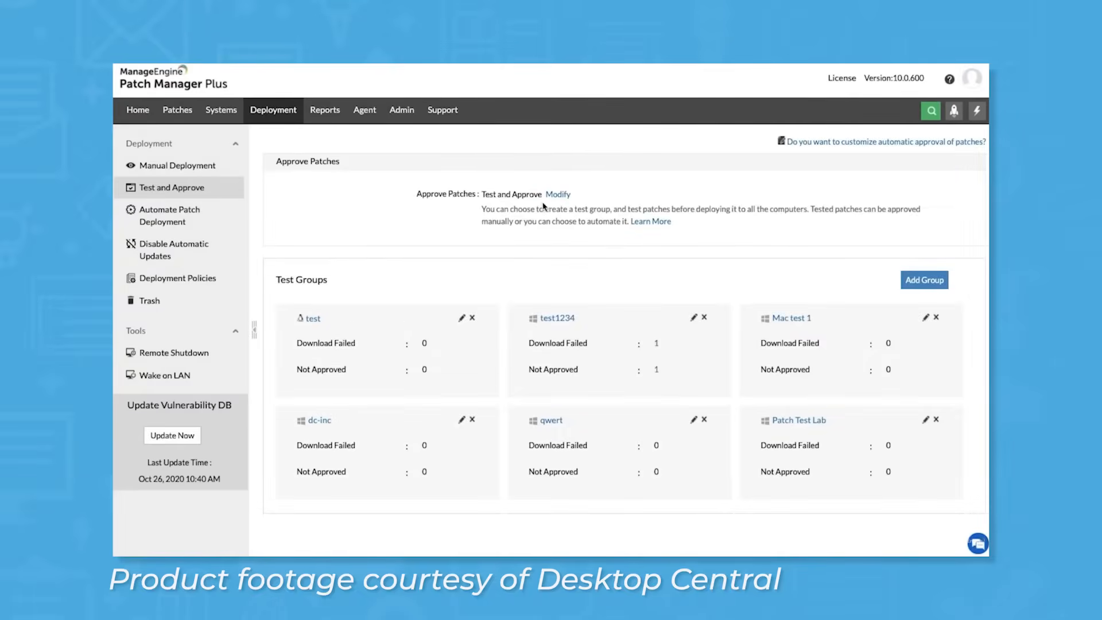
{"action": "mouse_move", "coordinate": [552, 208]}
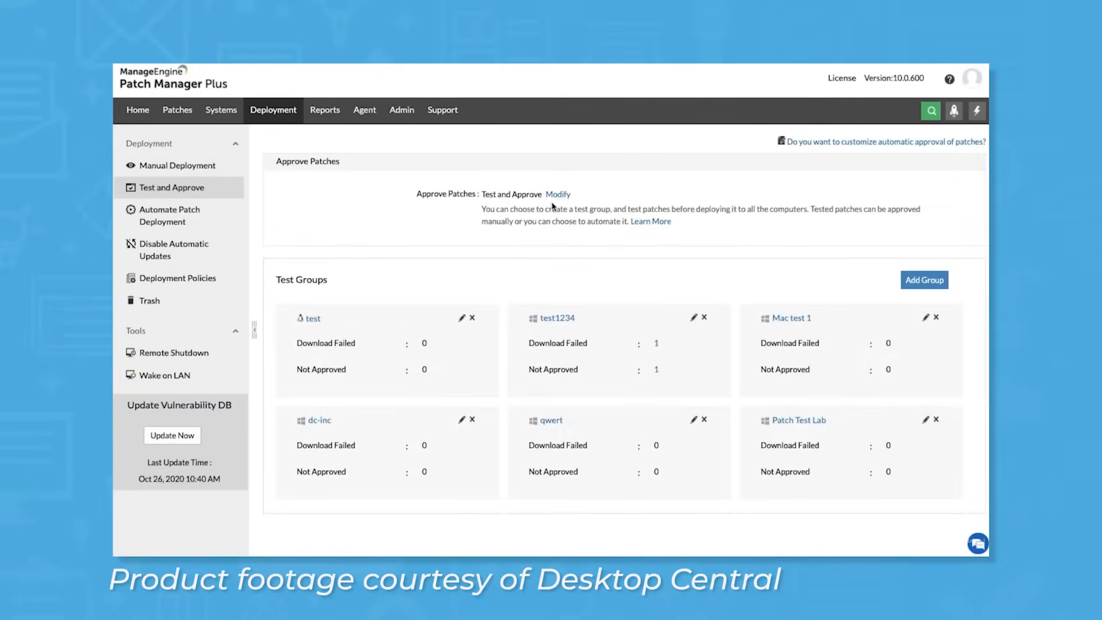
{"action": "left_click", "coordinate": [558, 194]}
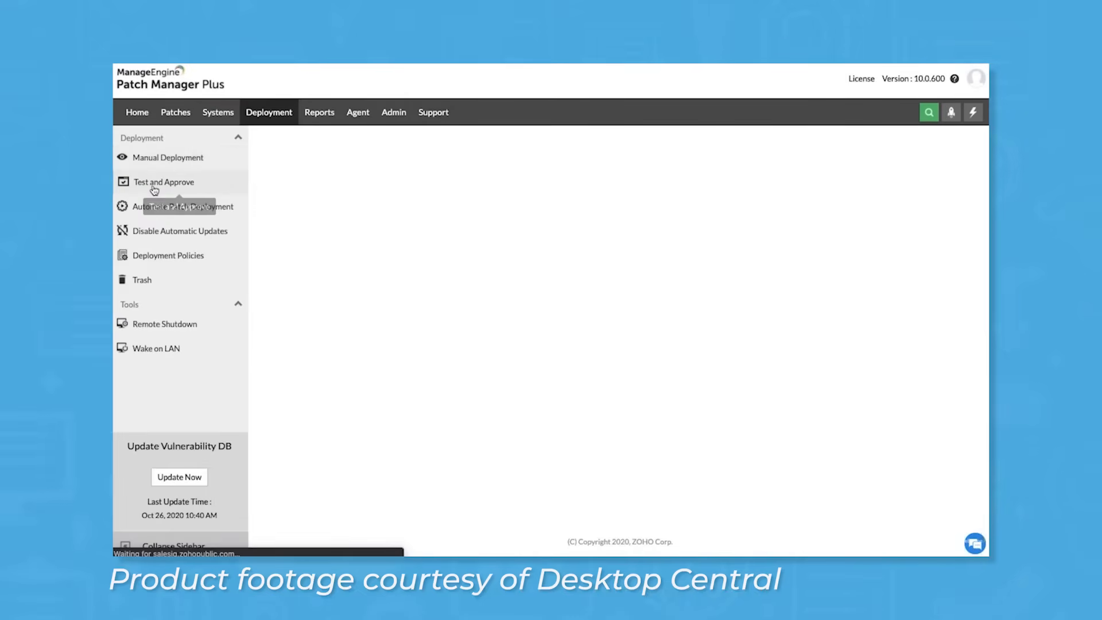
{"action": "left_click", "coordinate": [162, 181]}
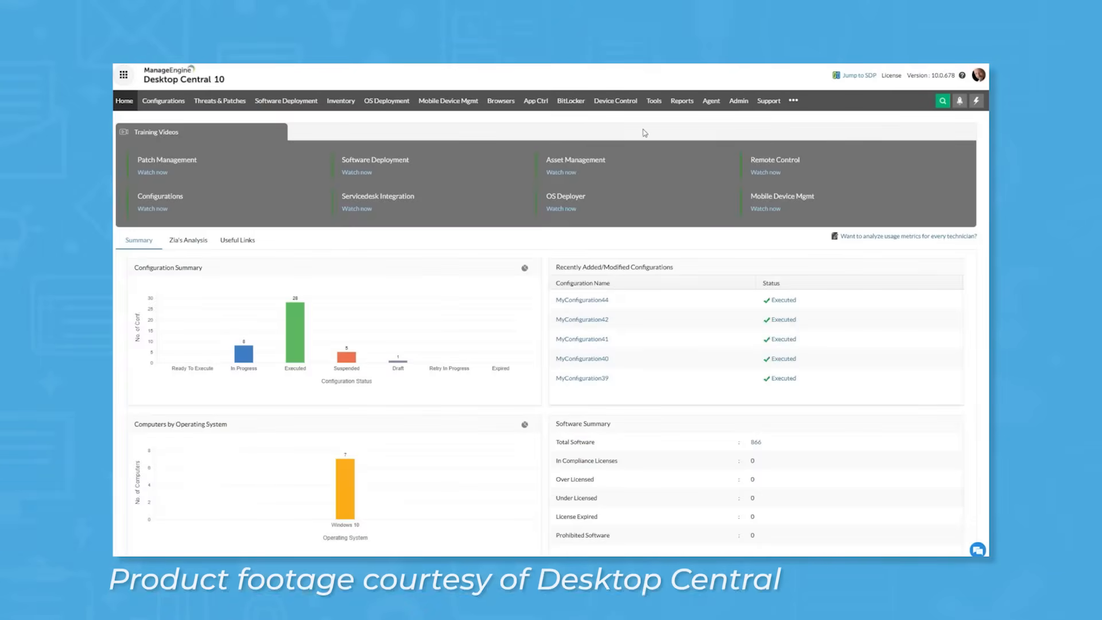
Browse the App Control dashboard and Device Control, viewing all device types and a new trusted device list.
{"action": "left_click", "coordinate": [535, 101]}
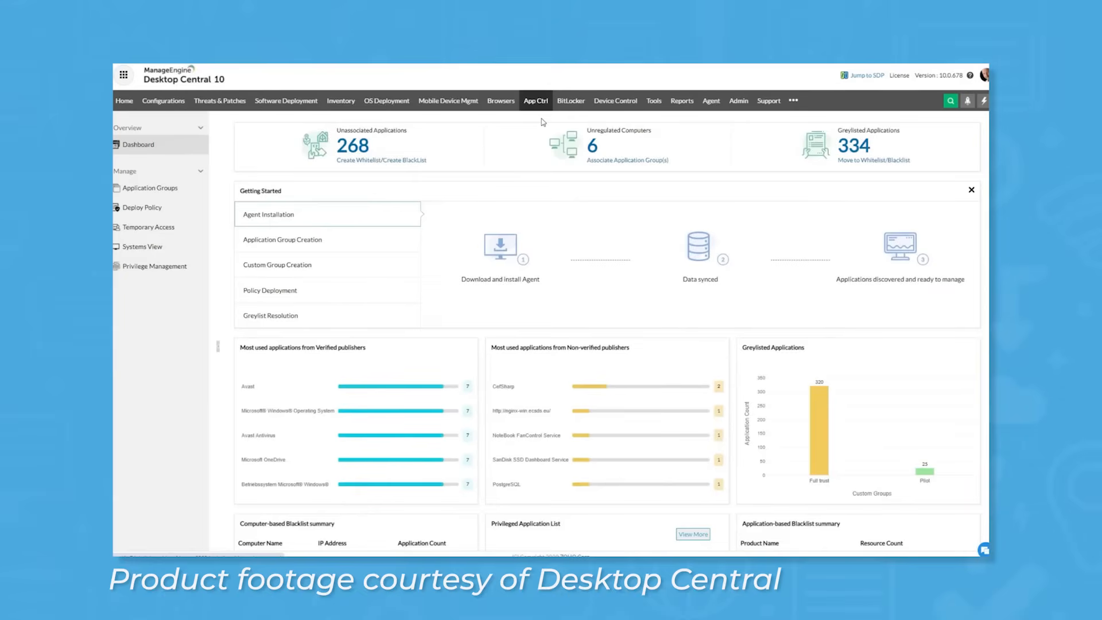
{"action": "mouse_move", "coordinate": [162, 195]}
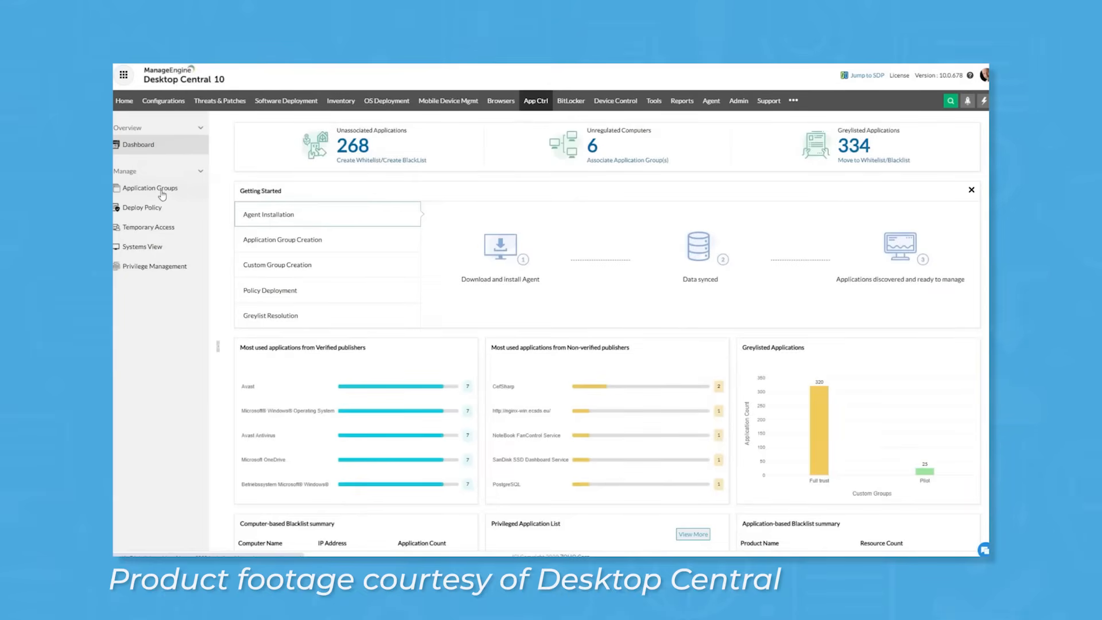
{"action": "left_click", "coordinate": [615, 101]}
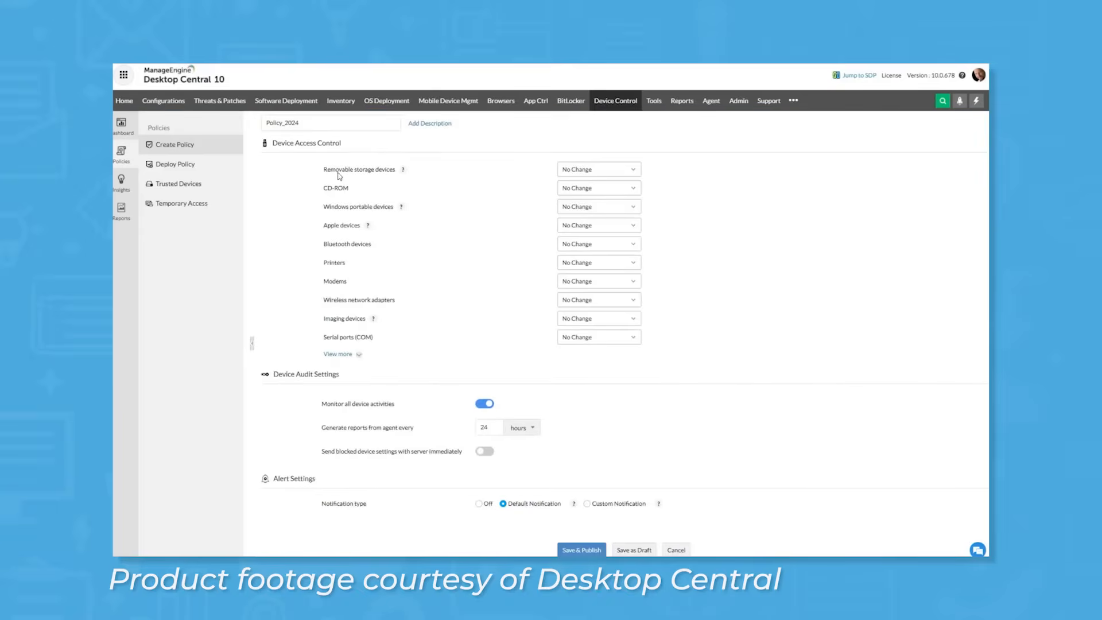
{"action": "mouse_move", "coordinate": [349, 357]}
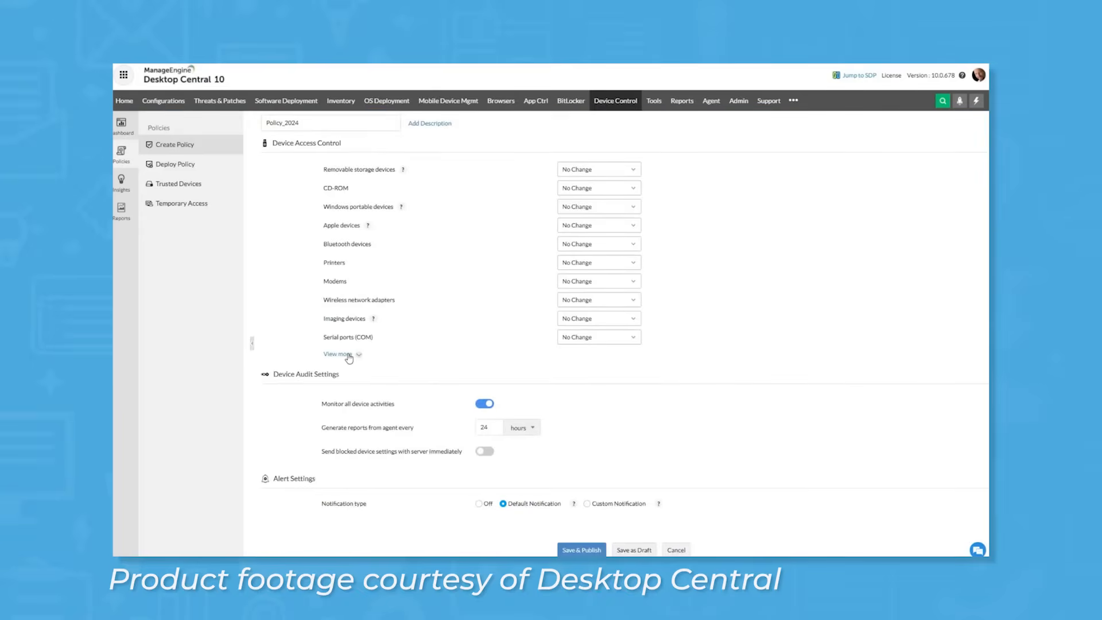
{"action": "left_click", "coordinate": [180, 184]}
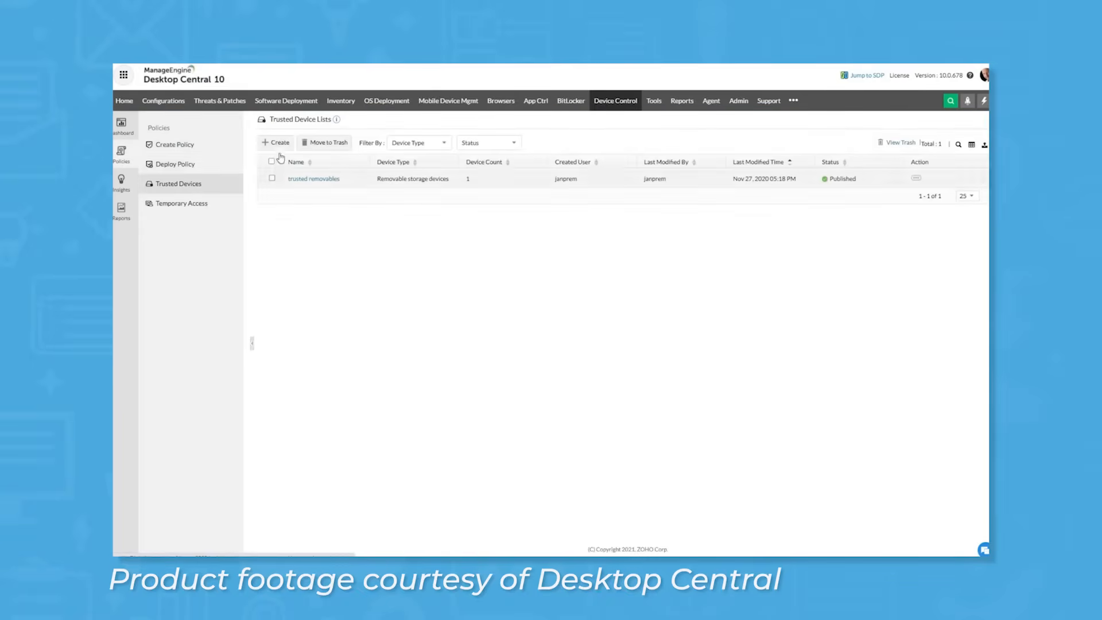
{"action": "left_click", "coordinate": [275, 142]}
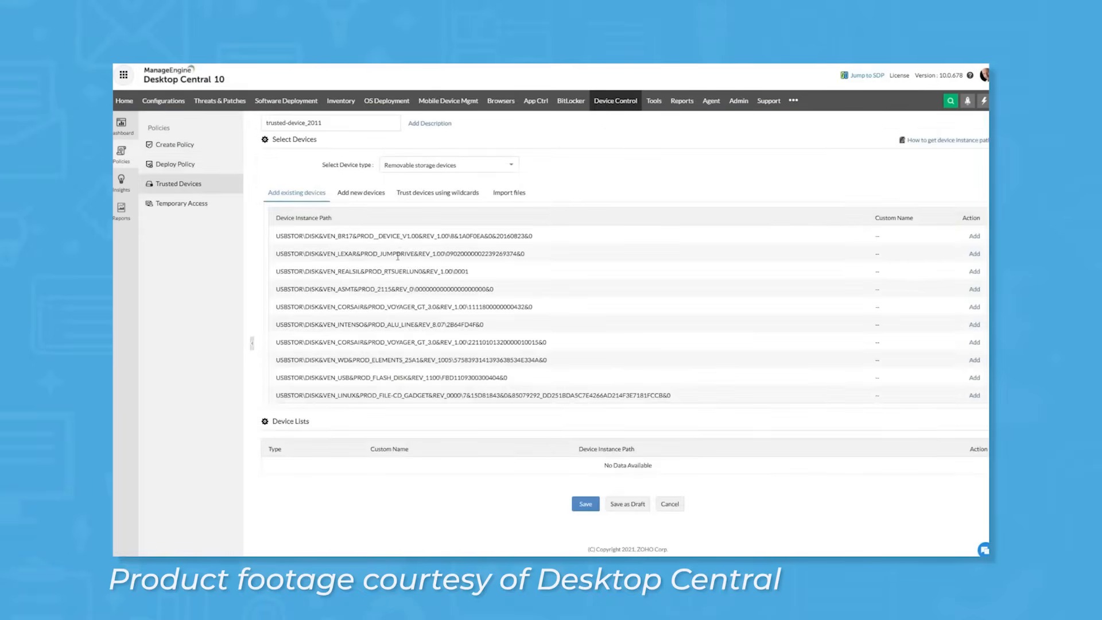
{"action": "left_click", "coordinate": [536, 101]}
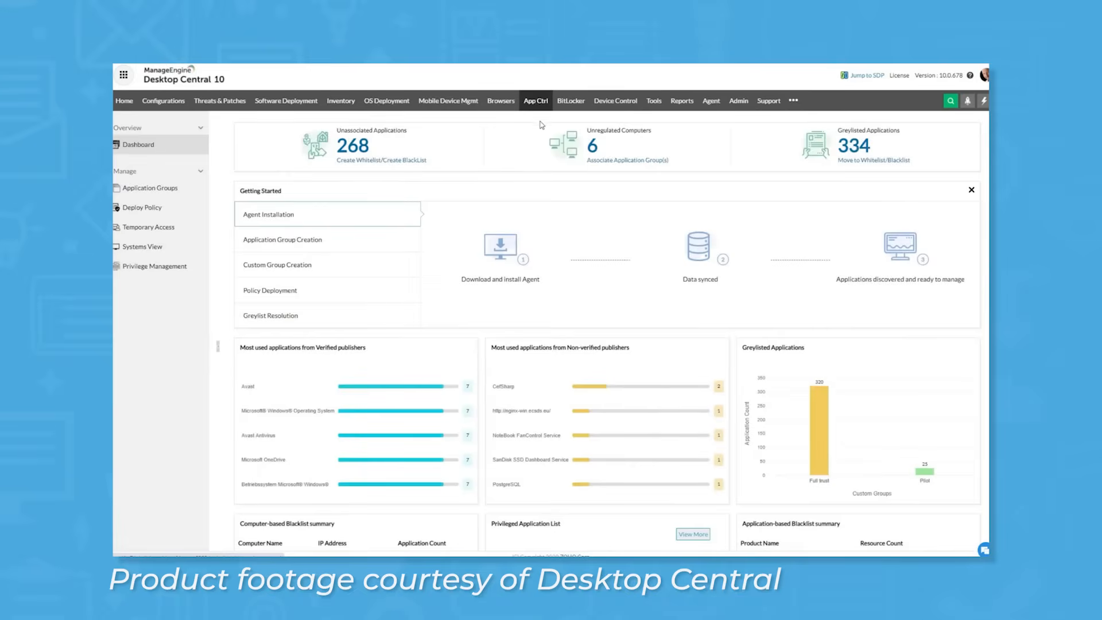
{"action": "mouse_move", "coordinate": [162, 196]}
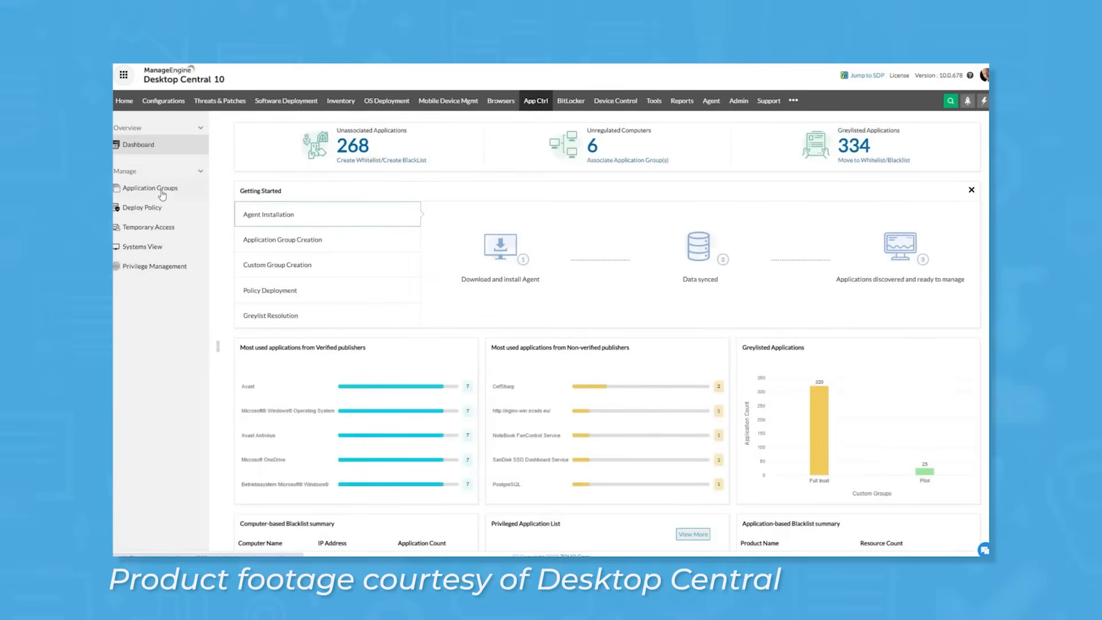
Start a device control policy showing all device types, then return to the trusted device lists.
{"action": "left_click", "coordinate": [616, 101]}
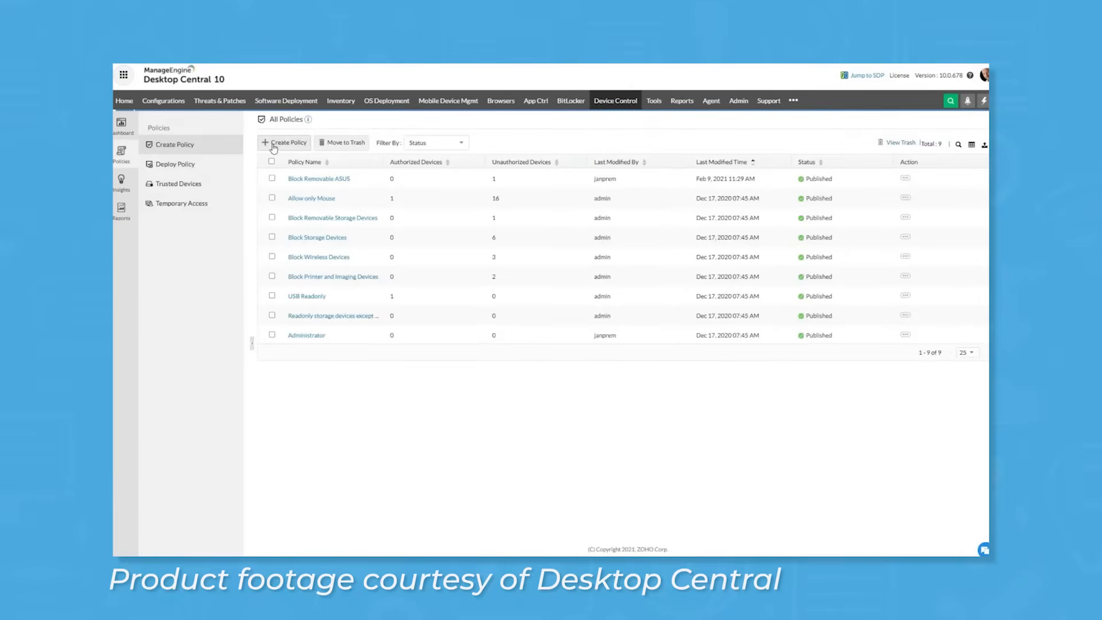
{"action": "left_click", "coordinate": [287, 143]}
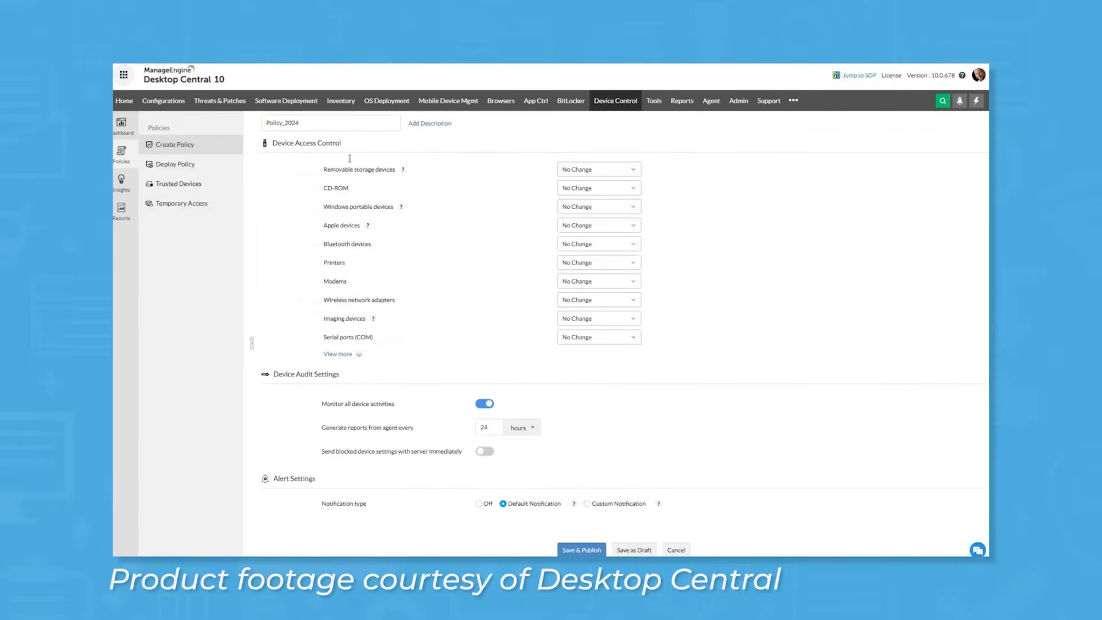
{"action": "left_click", "coordinate": [337, 354]}
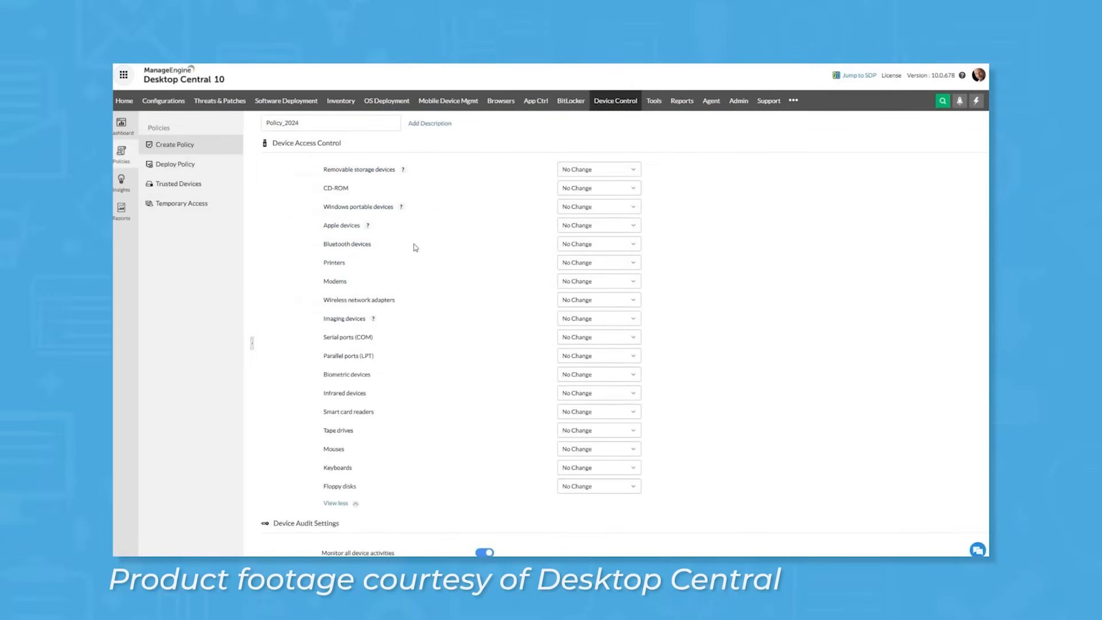
{"action": "left_click", "coordinate": [179, 184]}
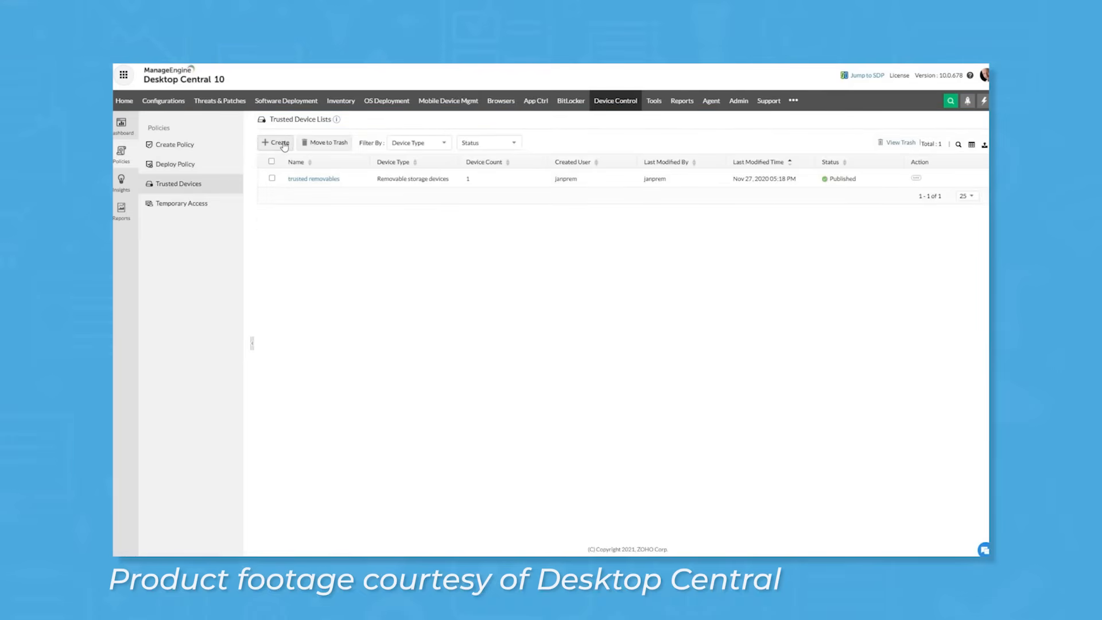
{"action": "left_click", "coordinate": [275, 142]}
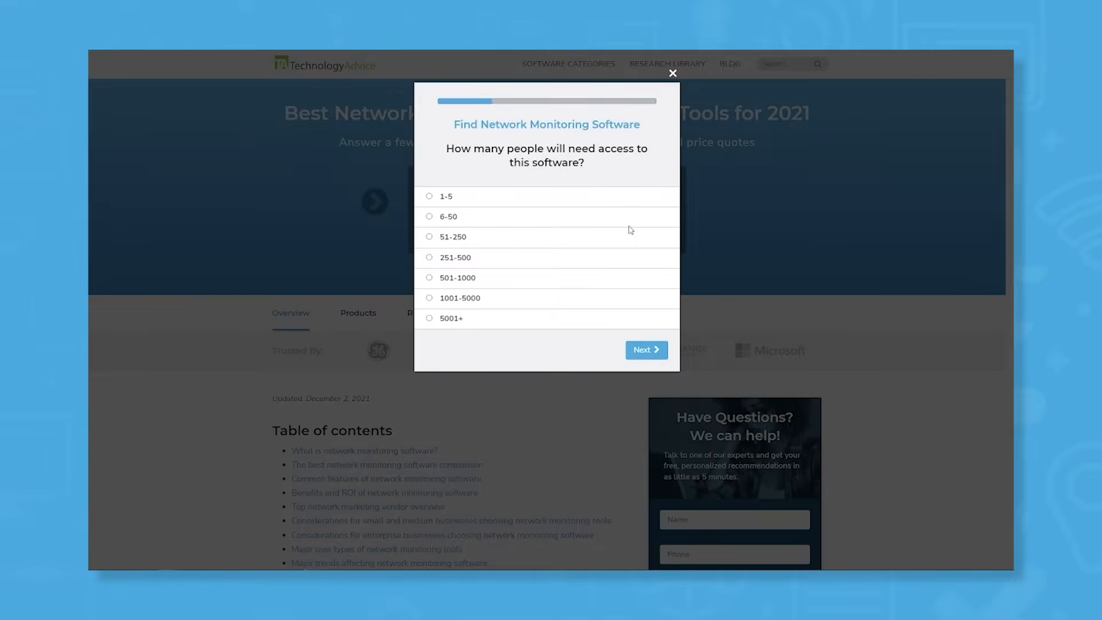
Choose Home Services as the industry and mark Device Monitoring as a needed feature.
{"action": "left_click", "coordinate": [644, 349]}
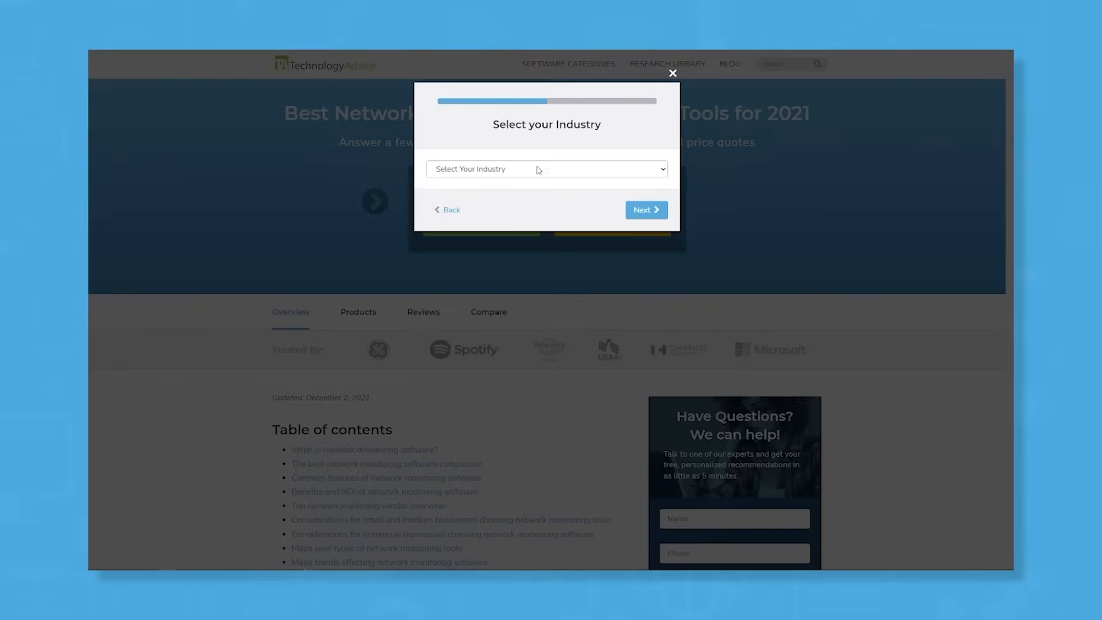
{"action": "left_click", "coordinate": [546, 169]}
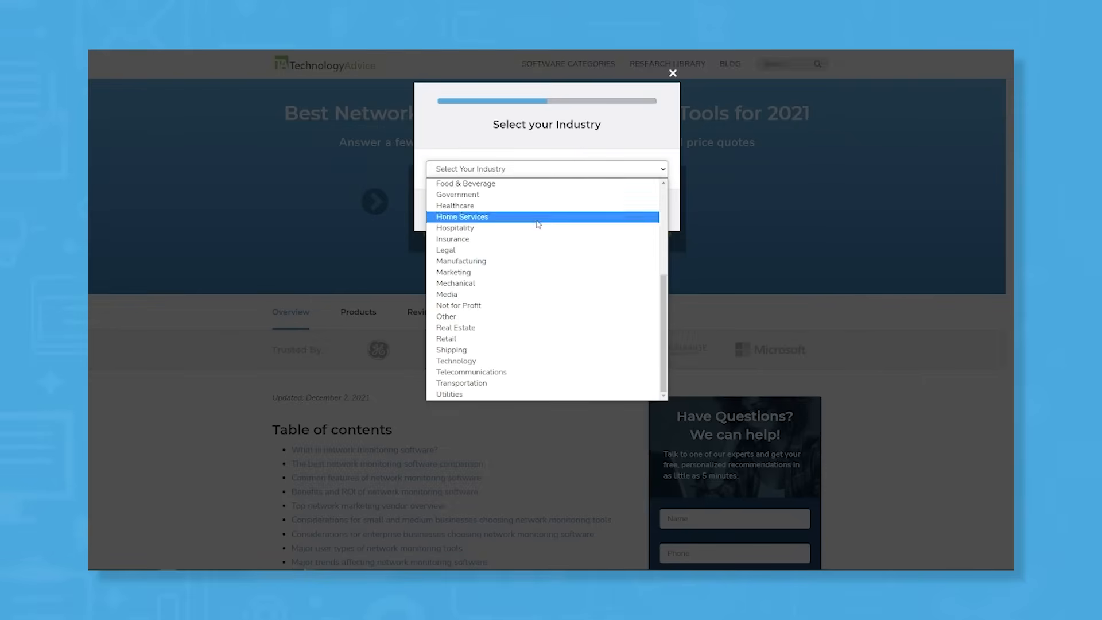
{"action": "left_click", "coordinate": [462, 217]}
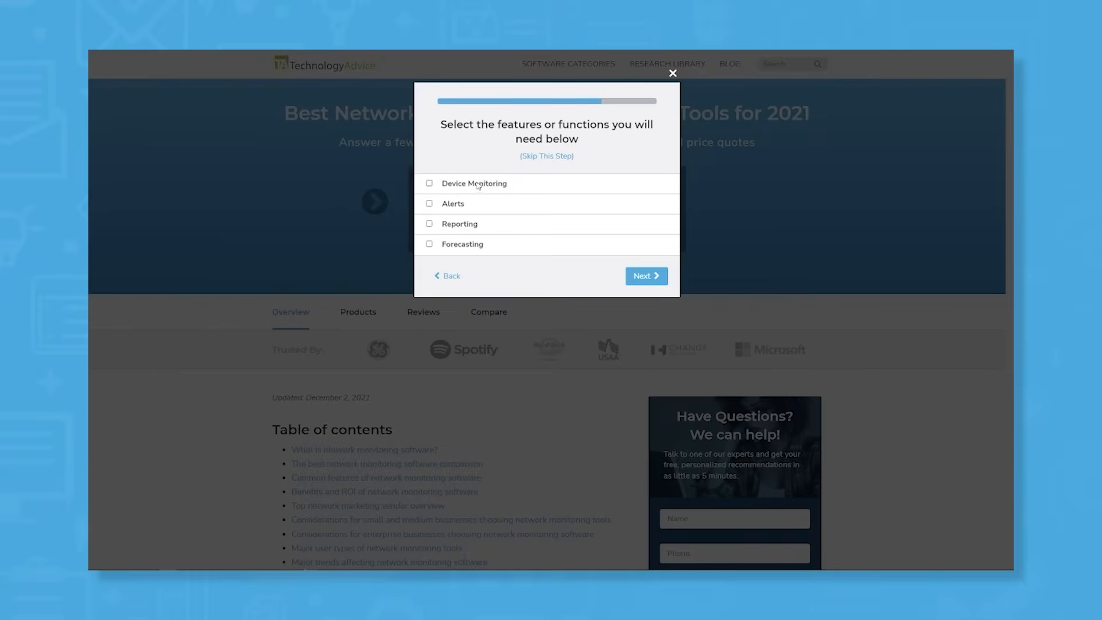
{"action": "left_click", "coordinate": [429, 224]}
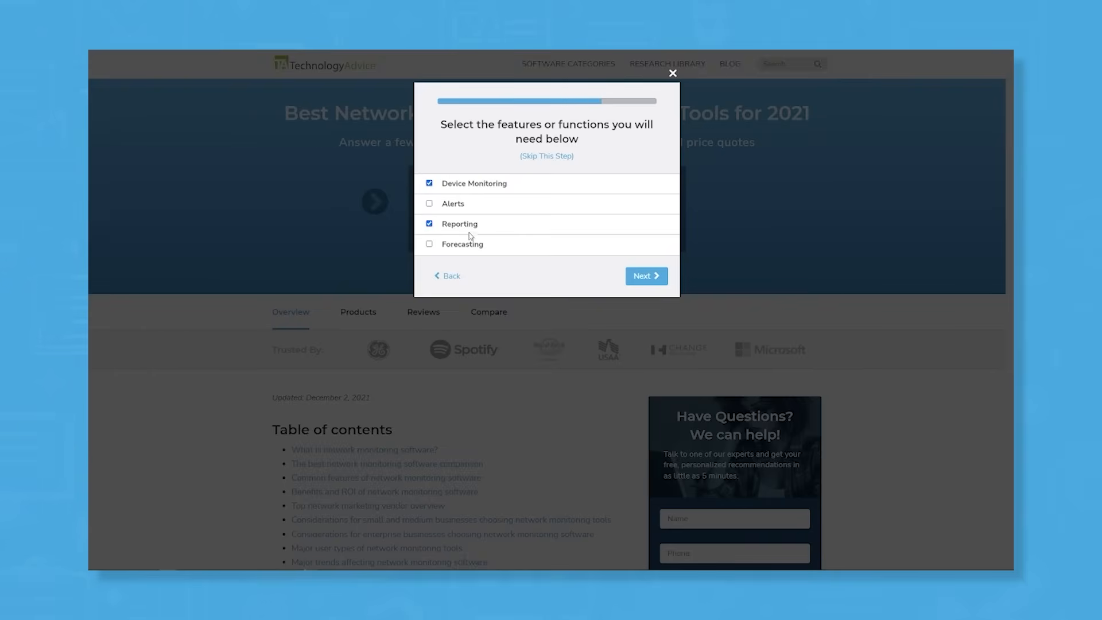